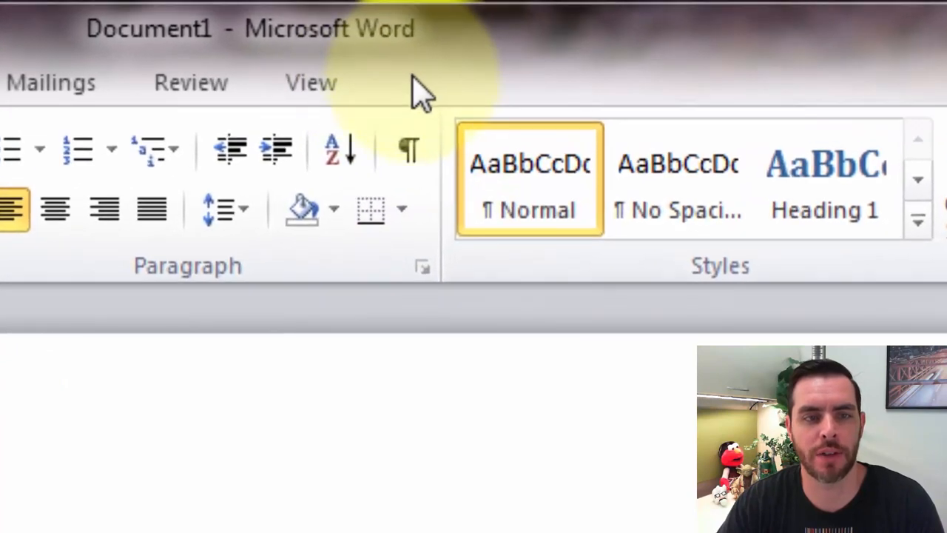
mouse_move(362, 111)
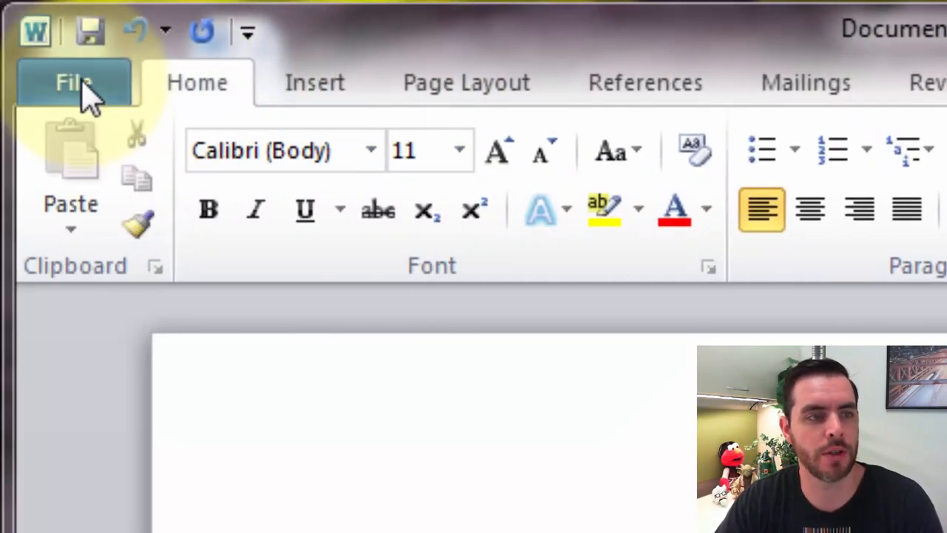
Enable the Developer tab via Word Options > Customize Ribbon and confirm.
click(73, 81)
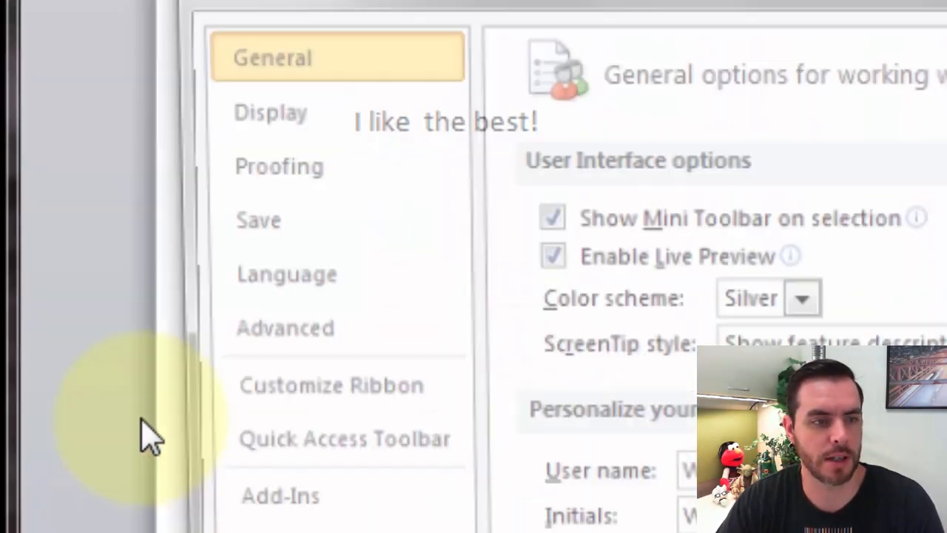
click(331, 385)
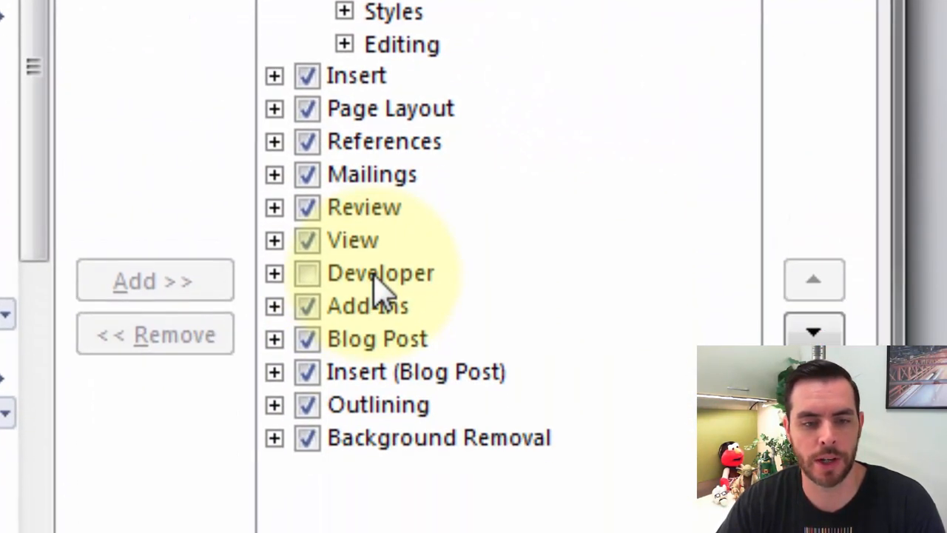
click(306, 272)
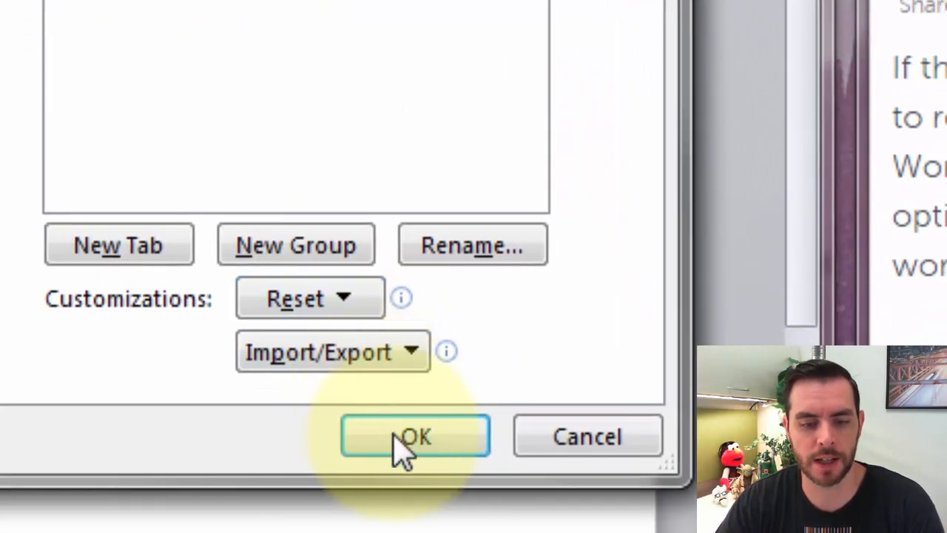
click(415, 435)
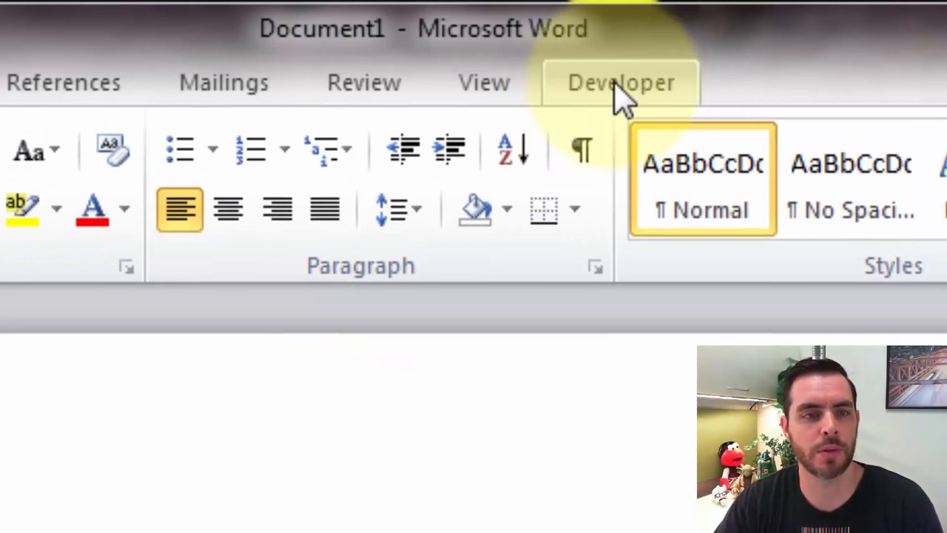
Add a Drop-Down List Content Control between 'I like' and 'the best!' from the Developer tab.
click(620, 83)
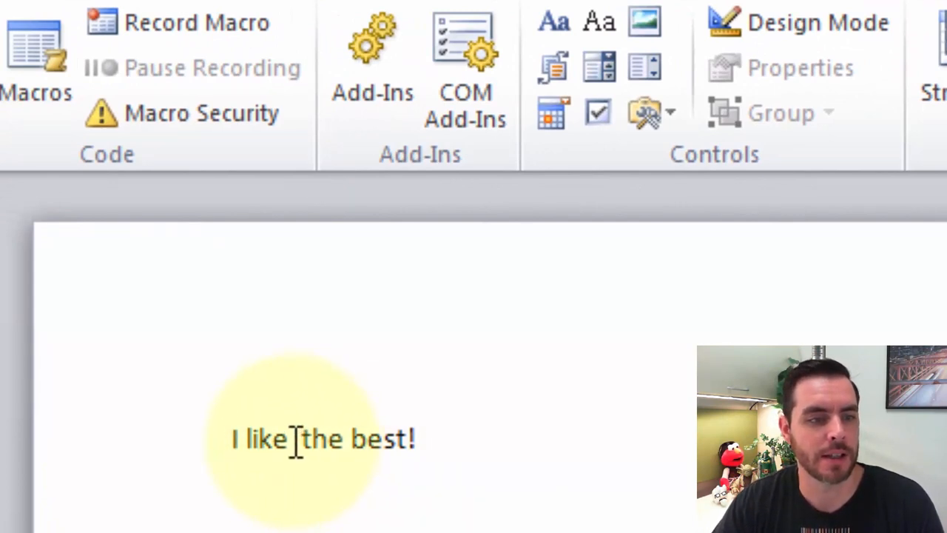
click(295, 438)
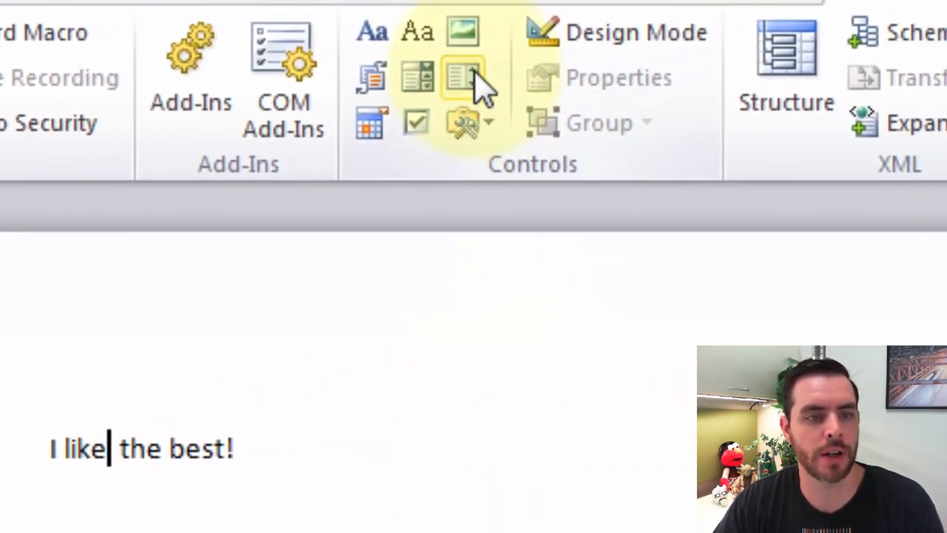
mouse_move(462, 77)
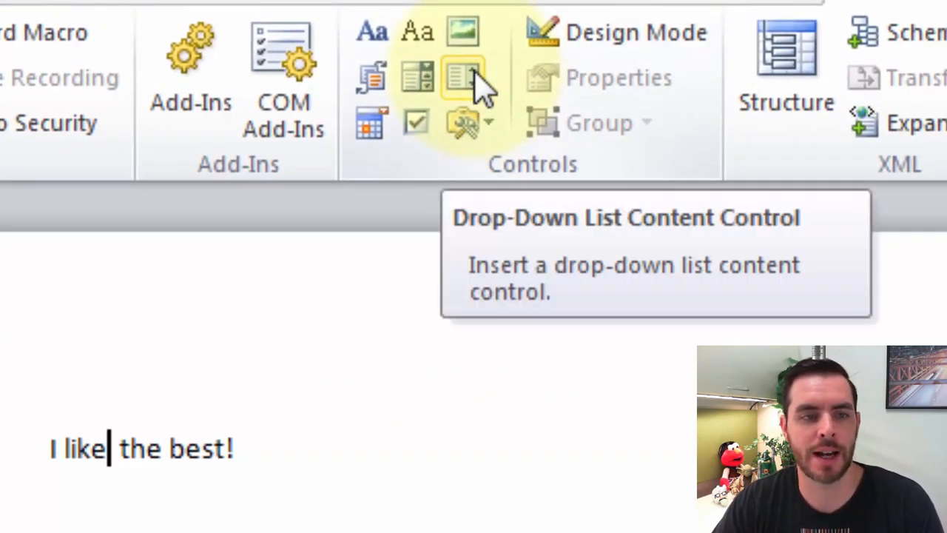
click(462, 77)
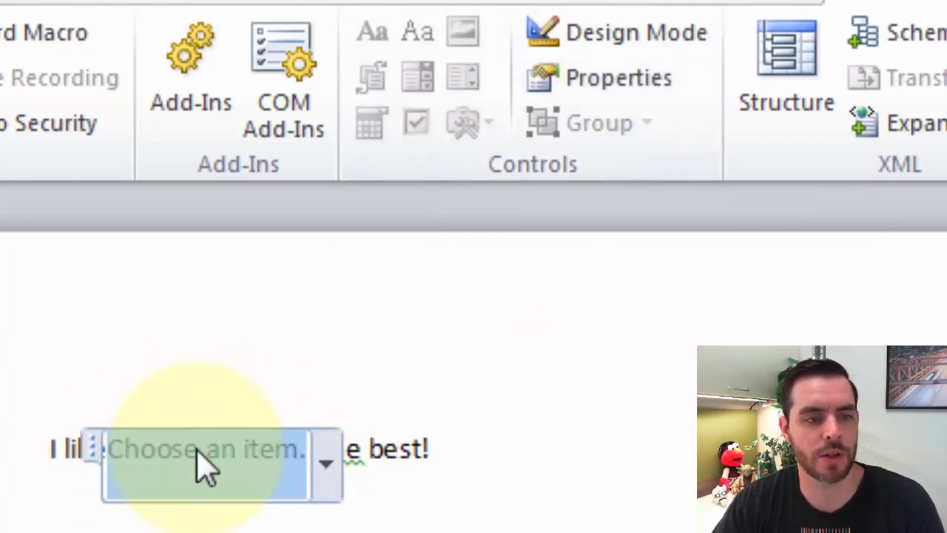
mouse_move(244, 480)
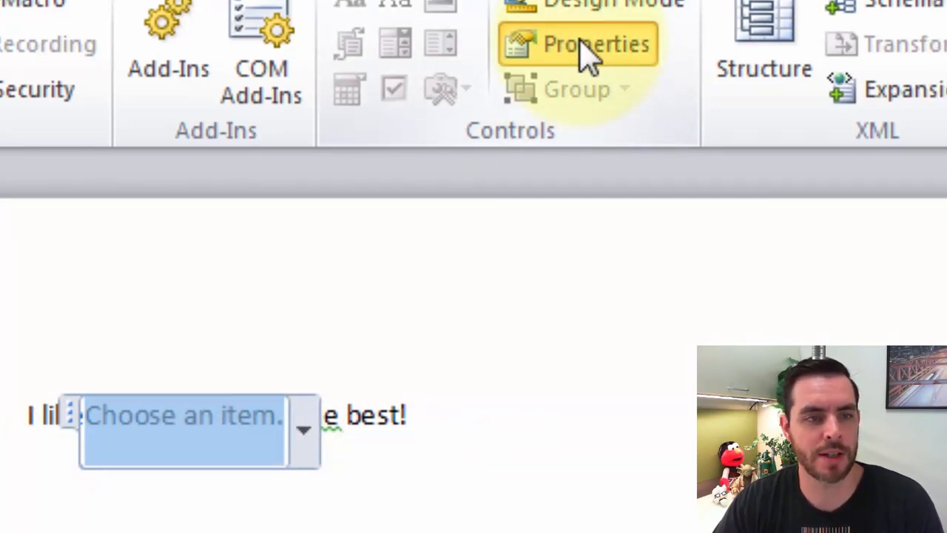
In the control's Properties, set the Title to Fruit and add the choice Apples.
click(595, 44)
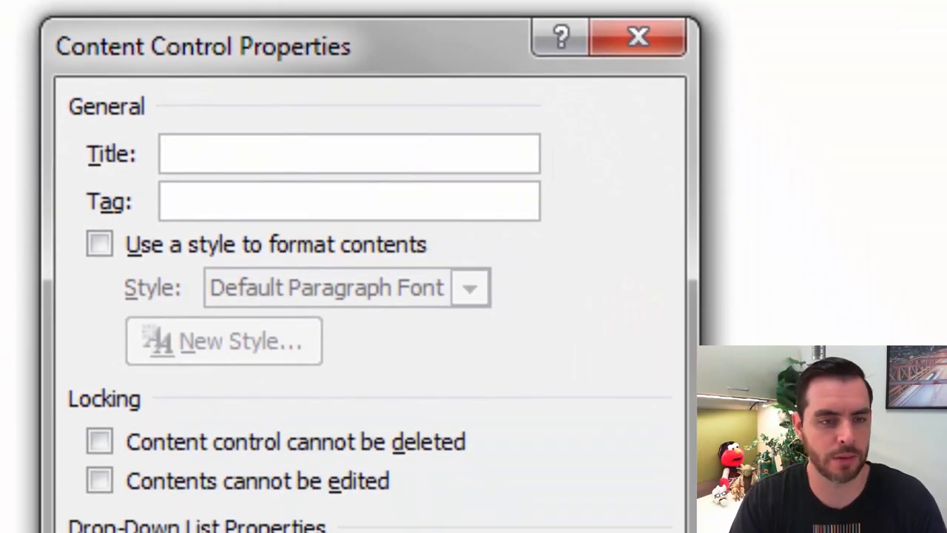
text(Fruit)
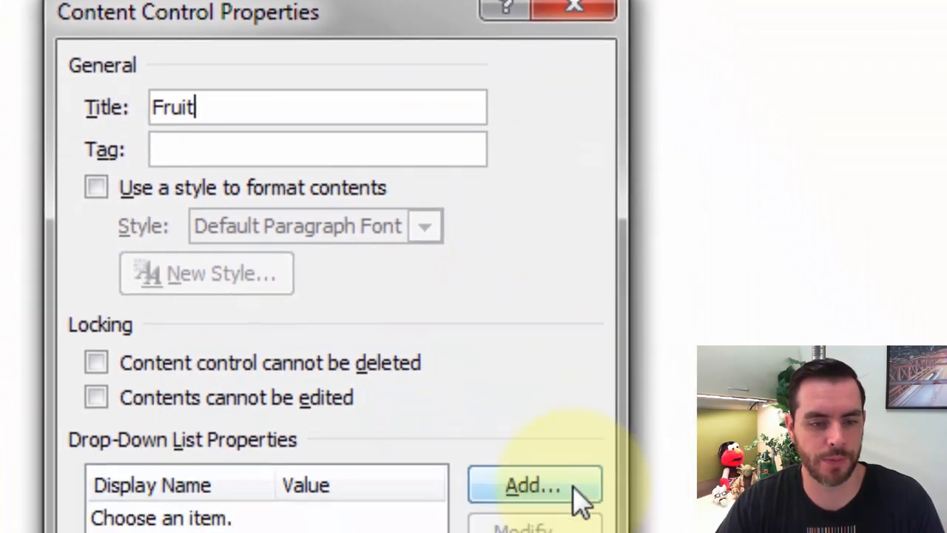
click(533, 485)
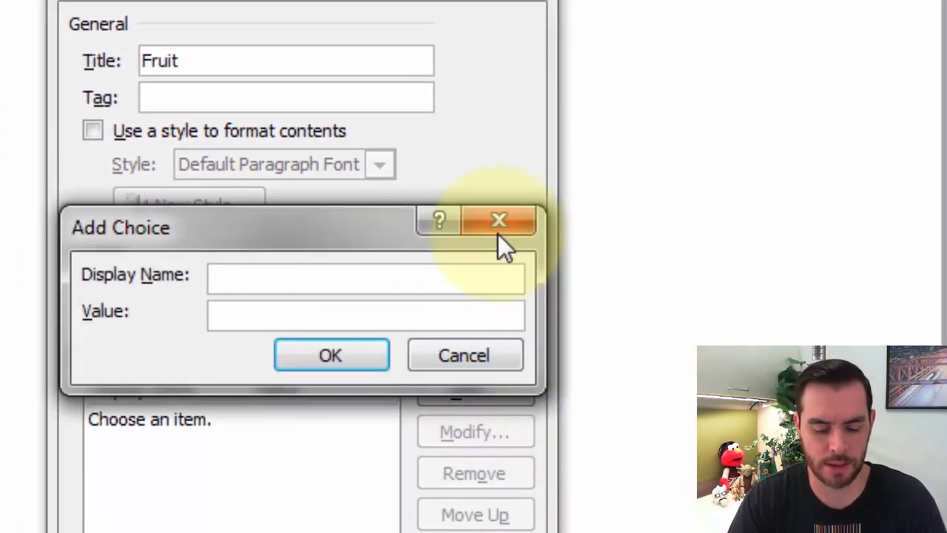
text(Apples)
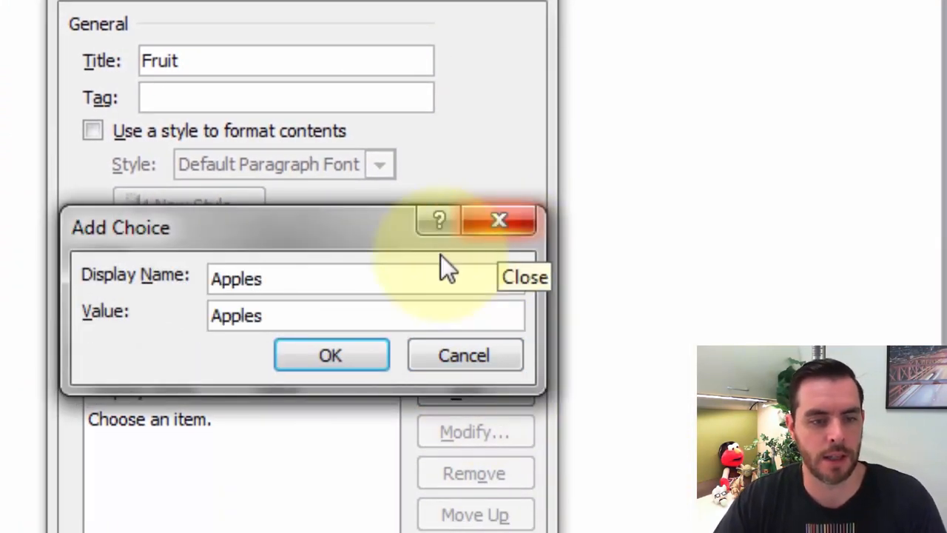
click(330, 355)
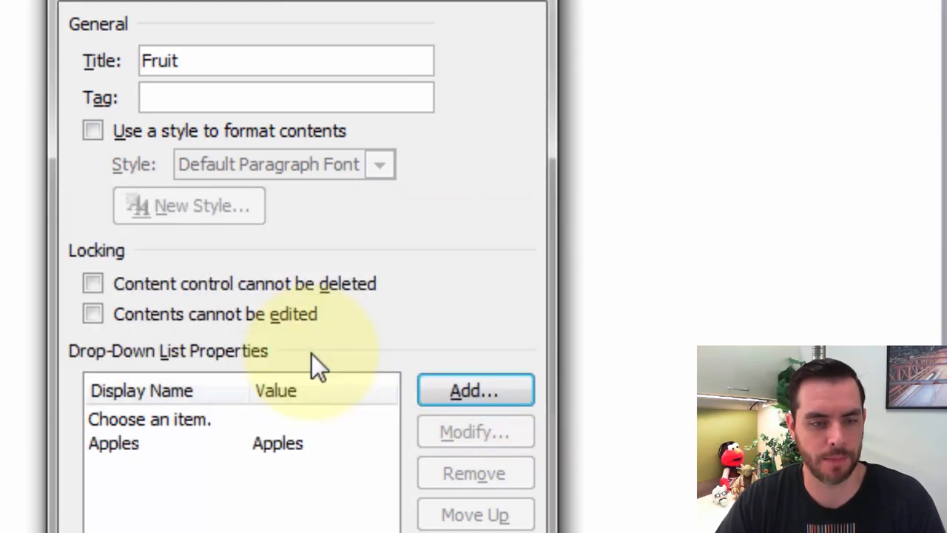
Add the choice Oranges and confirm the drop-down list properties.
click(474, 391)
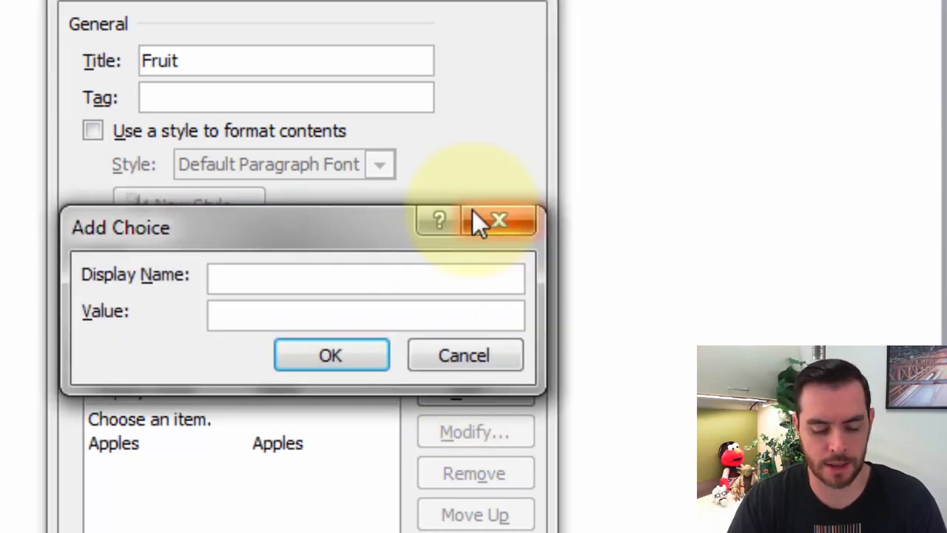
text(Oranges)
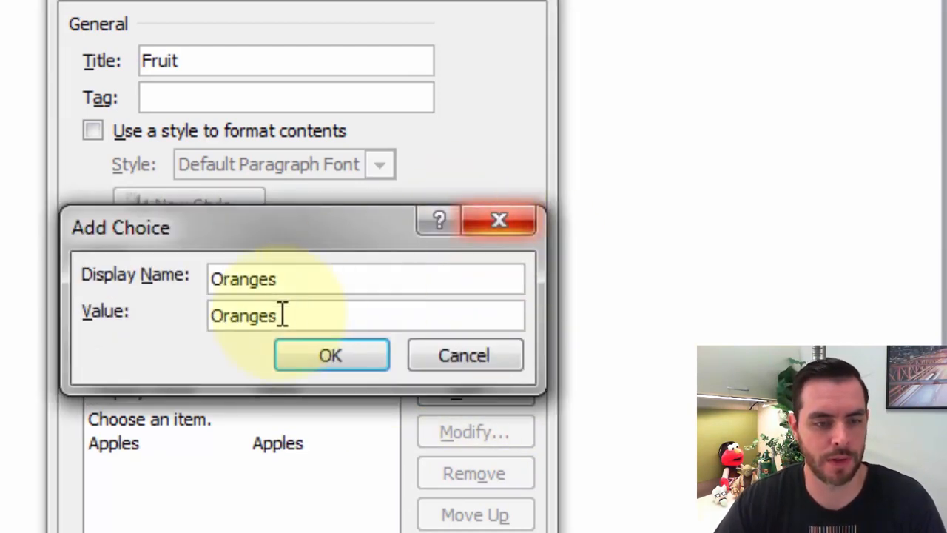
click(332, 355)
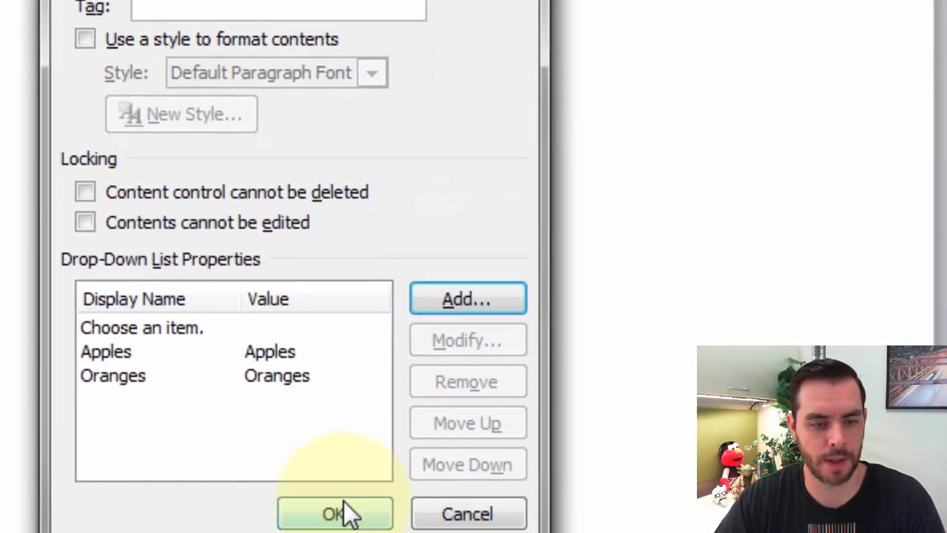
click(335, 513)
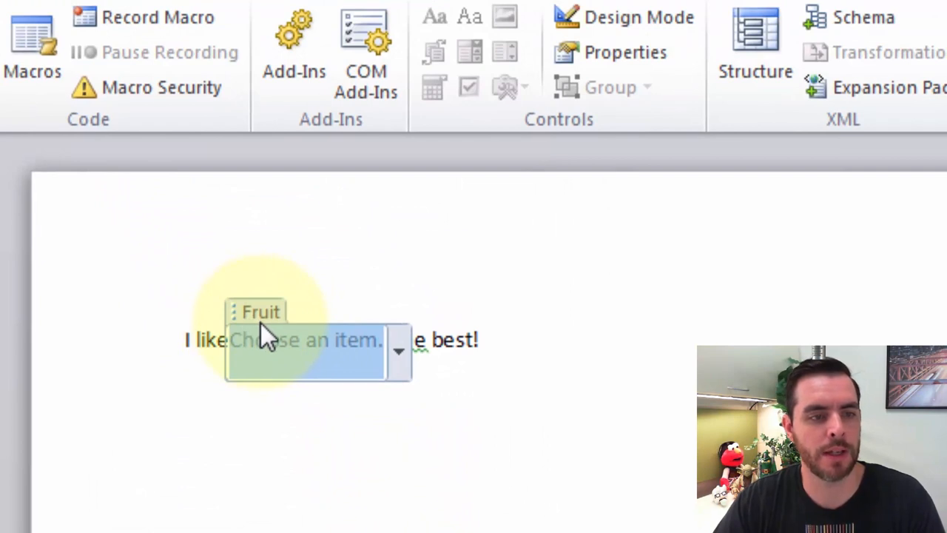
mouse_move(399, 352)
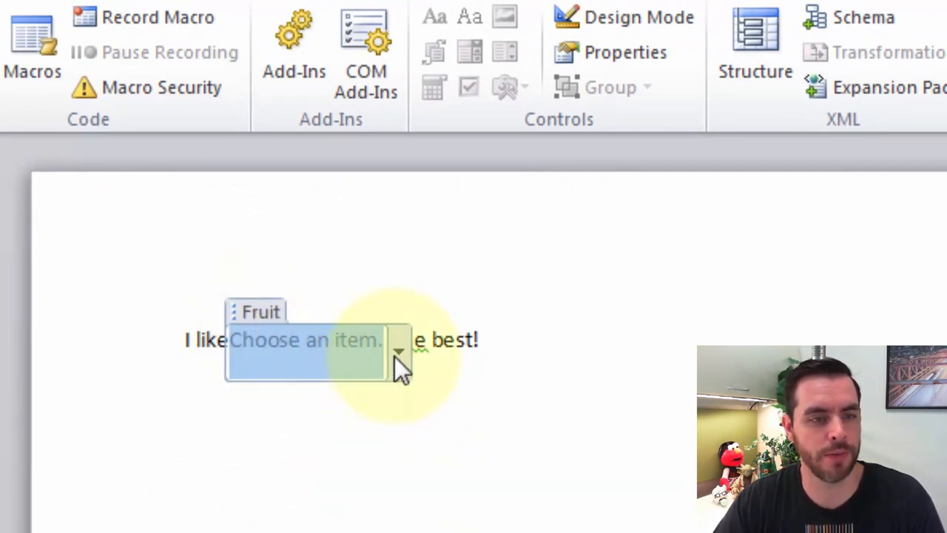
Pick Apples, then Oranges in the Fruit drop-down so the sentence reads 'I like Oranges the best!'.
click(399, 350)
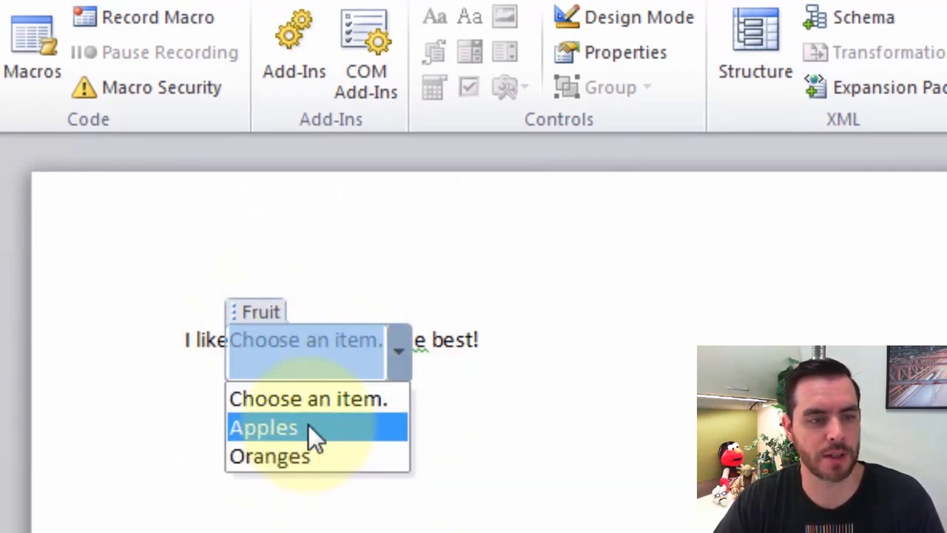
click(264, 426)
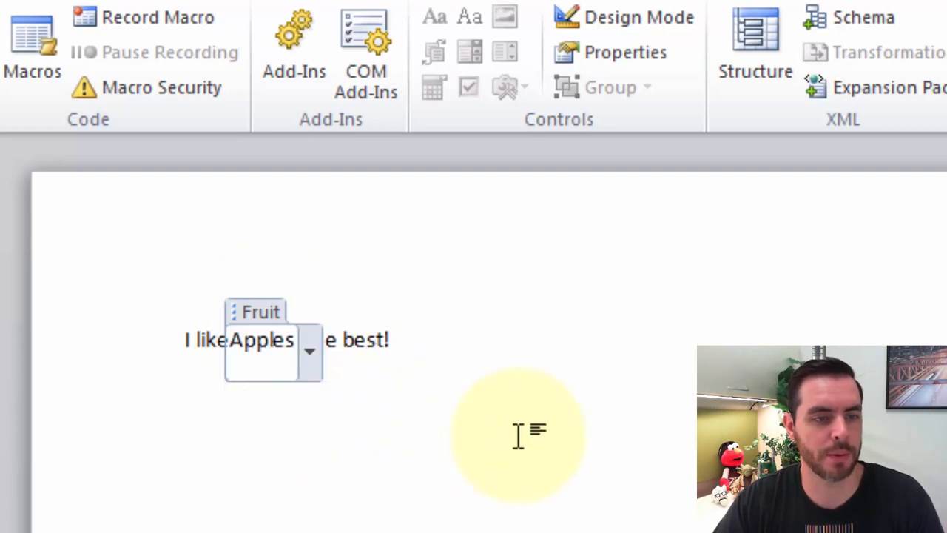
click(309, 352)
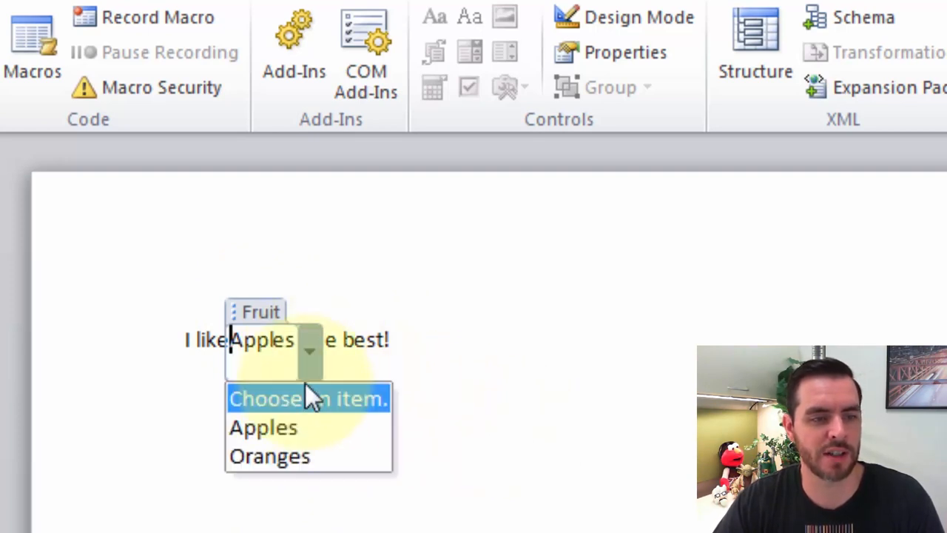
click(269, 456)
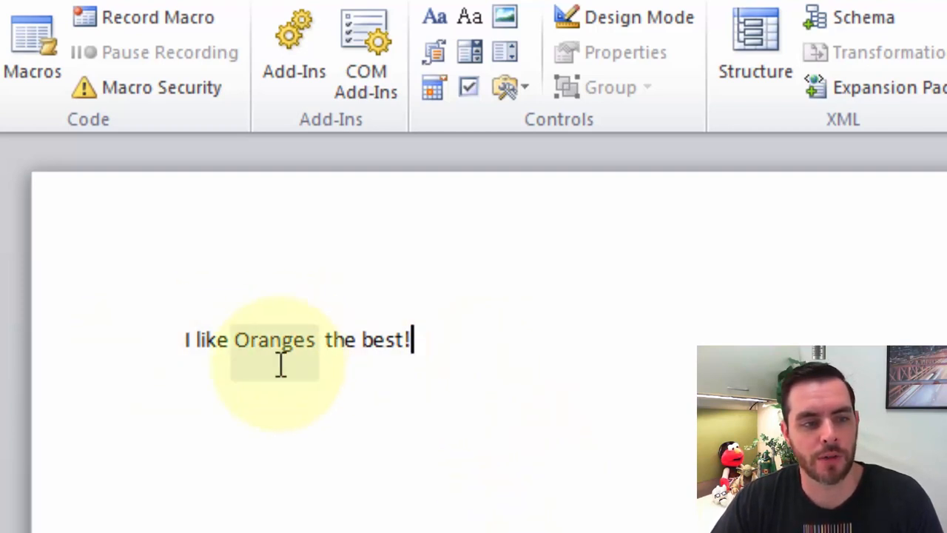
click(284, 339)
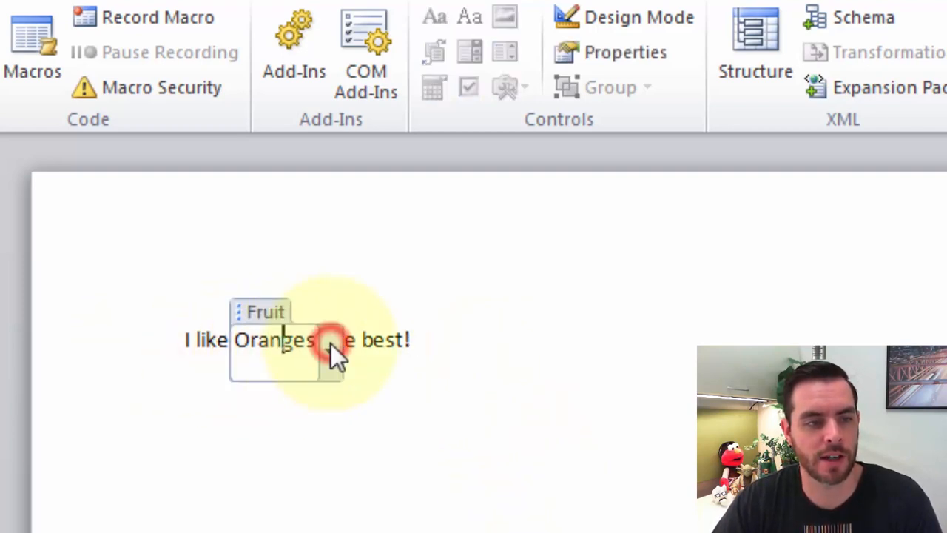